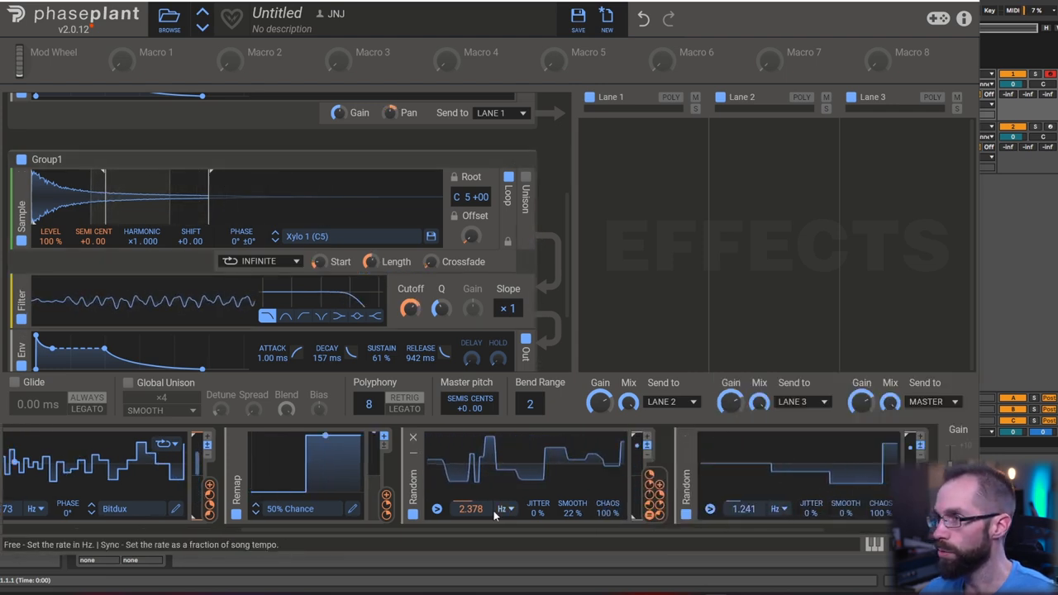
double_click(46, 159)
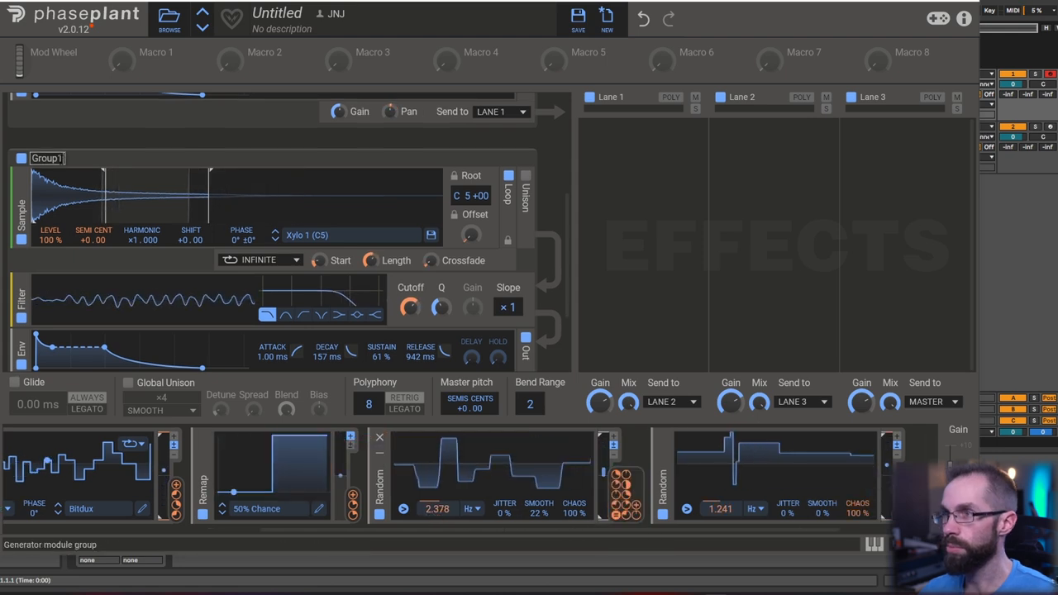